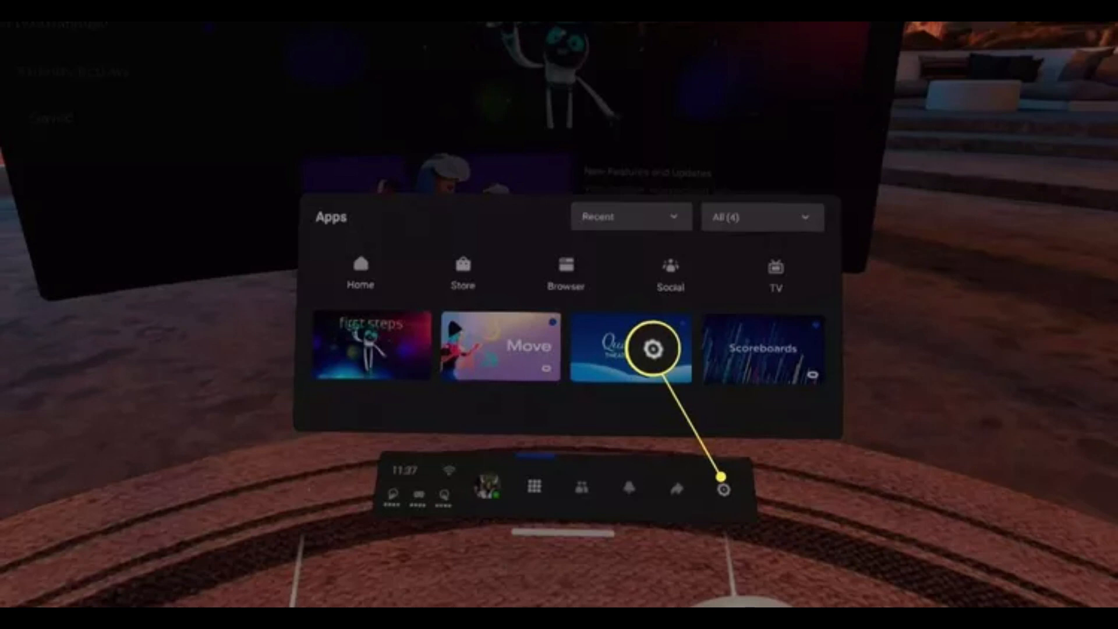
Open the headset Settings panel from the universal menu bar.
{"action": "left_click", "coordinate": [723, 489]}
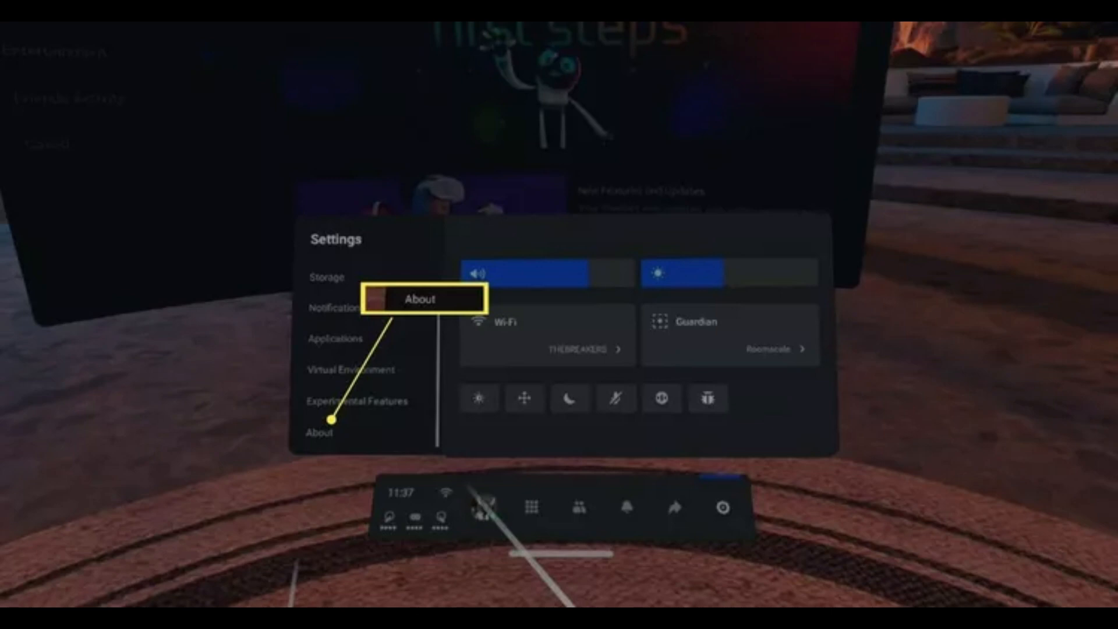
Select About so the Software Update button shows the system update downloading.
{"action": "left_click", "coordinate": [319, 432]}
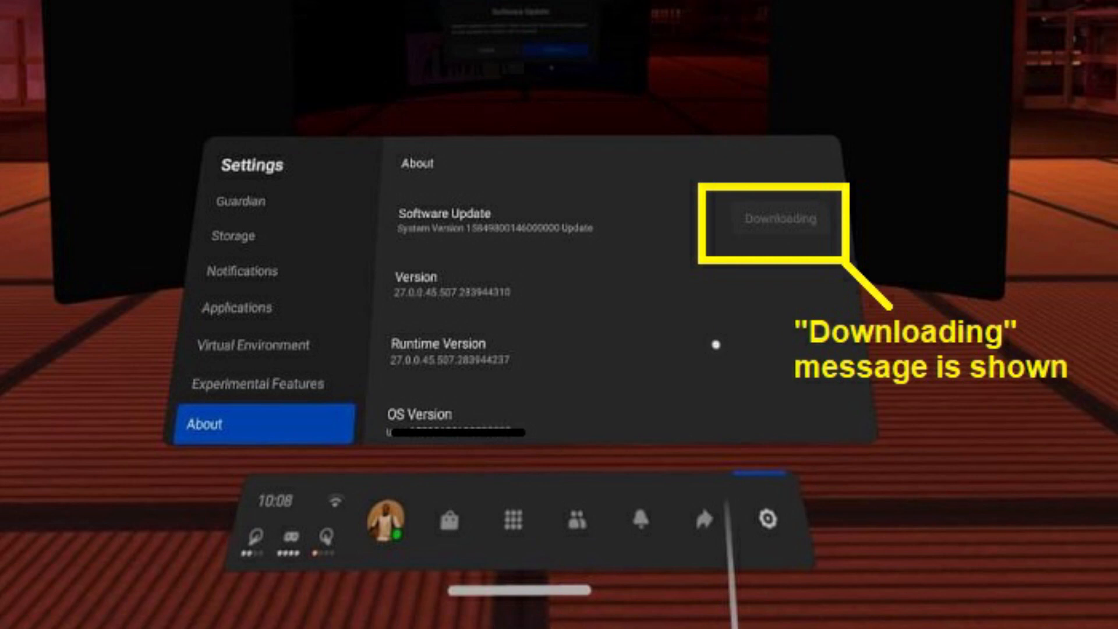